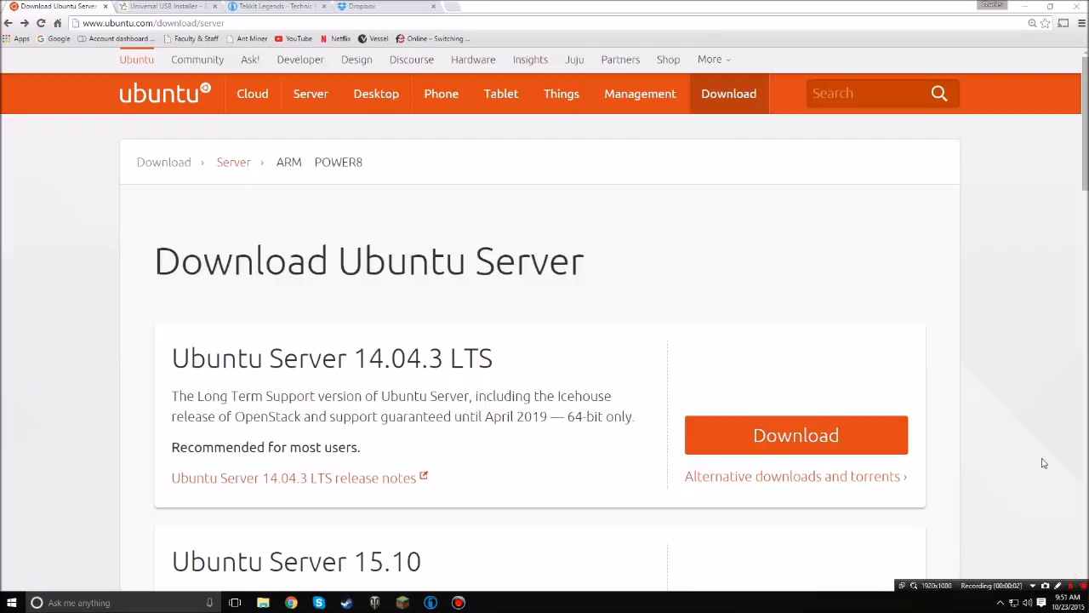
pyautogui.moveTo(942, 305)
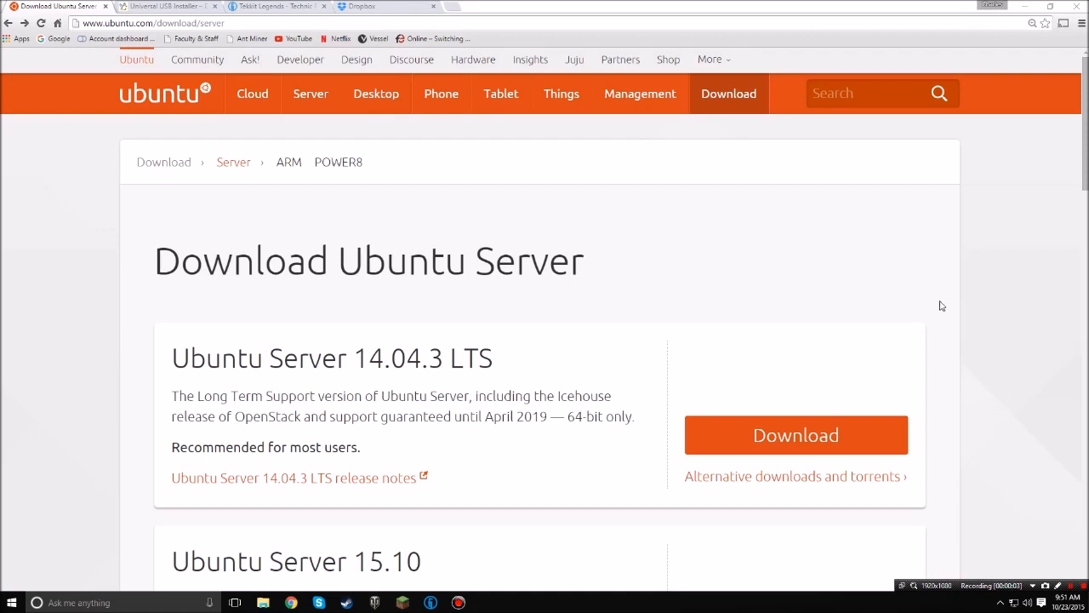
pyautogui.moveTo(394, 223)
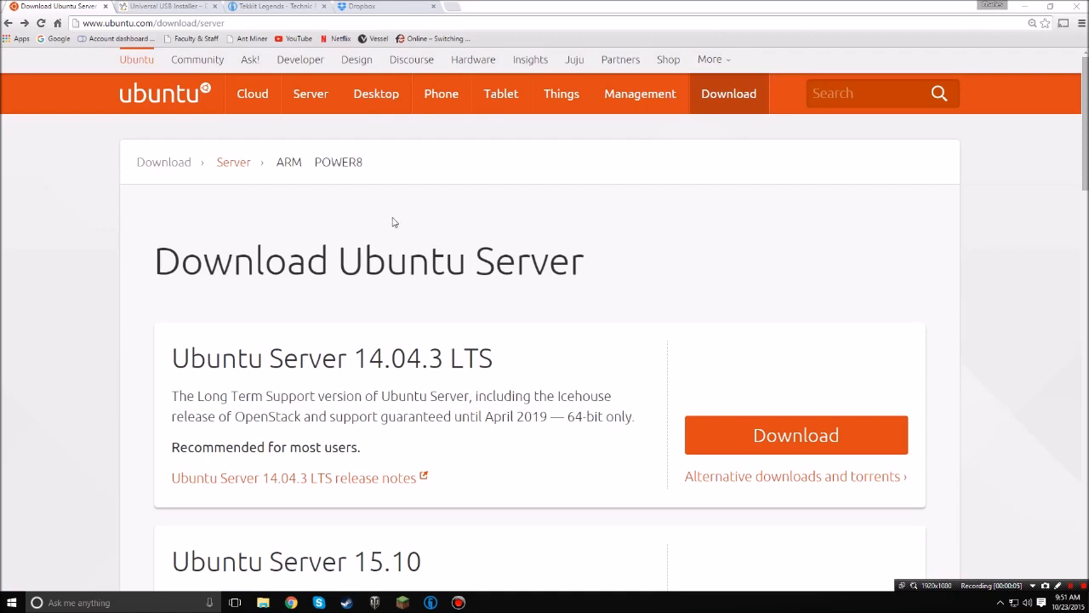
# Step: Scroll down the Universal USB Installer page to its setup and completion screenshots
pyautogui.scroll(-3)
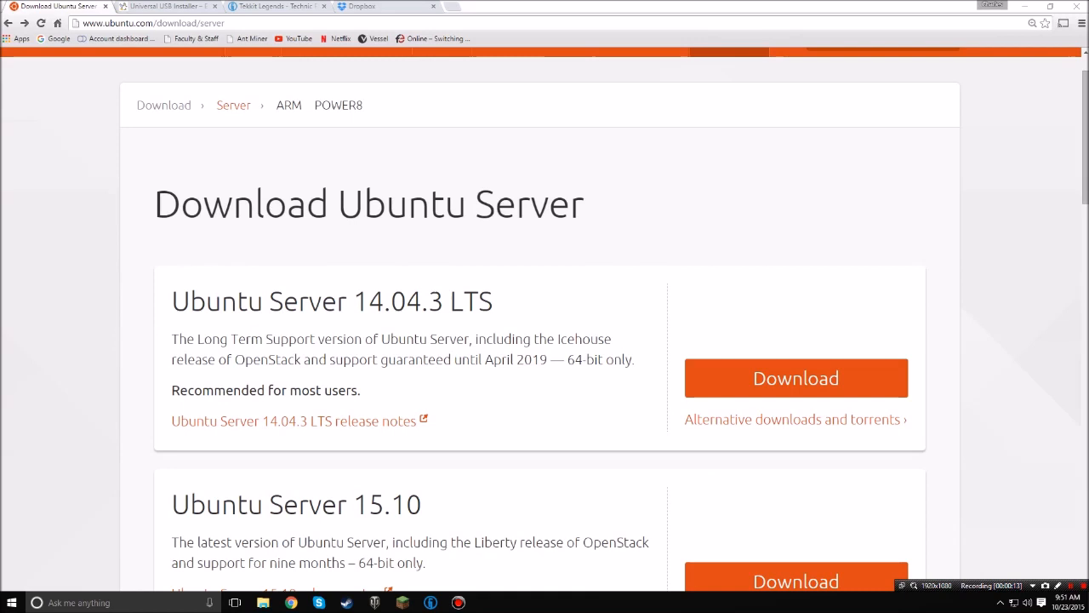
pyautogui.moveTo(724, 375)
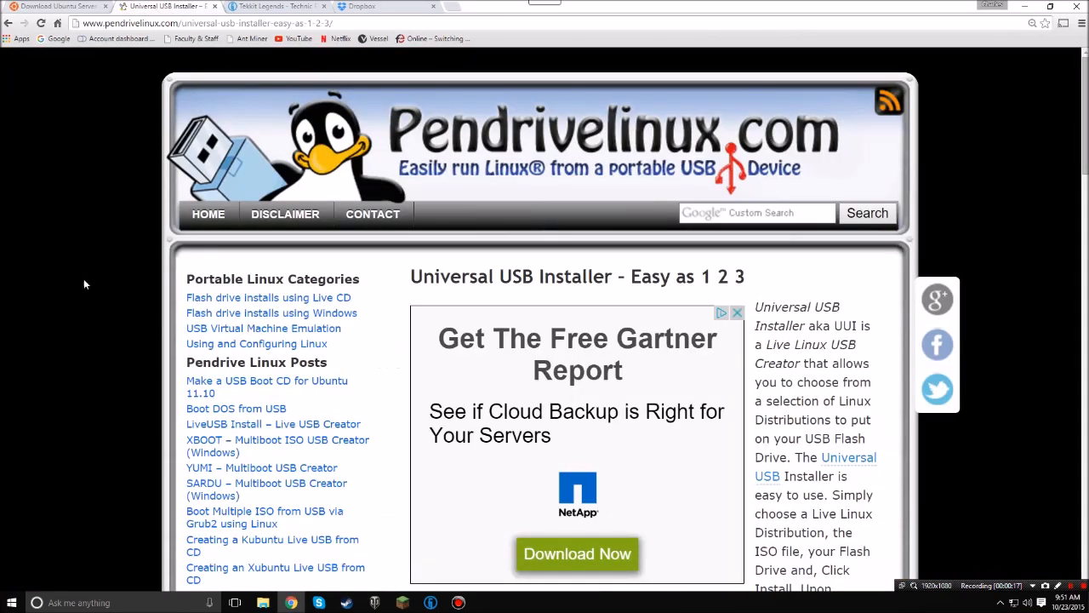
pyautogui.scroll(-3)
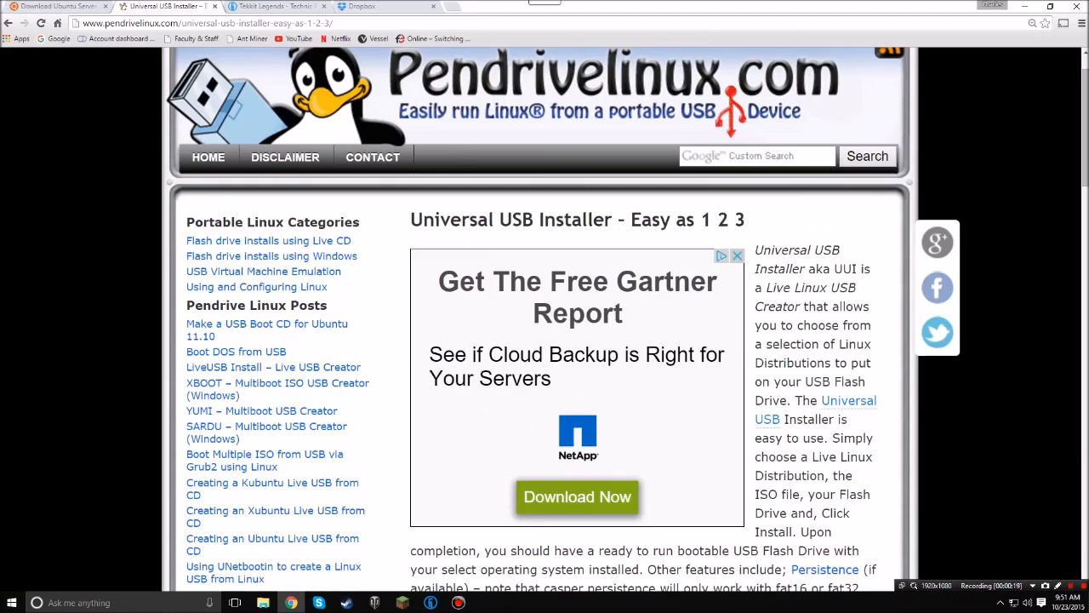
pyautogui.scroll(-3)
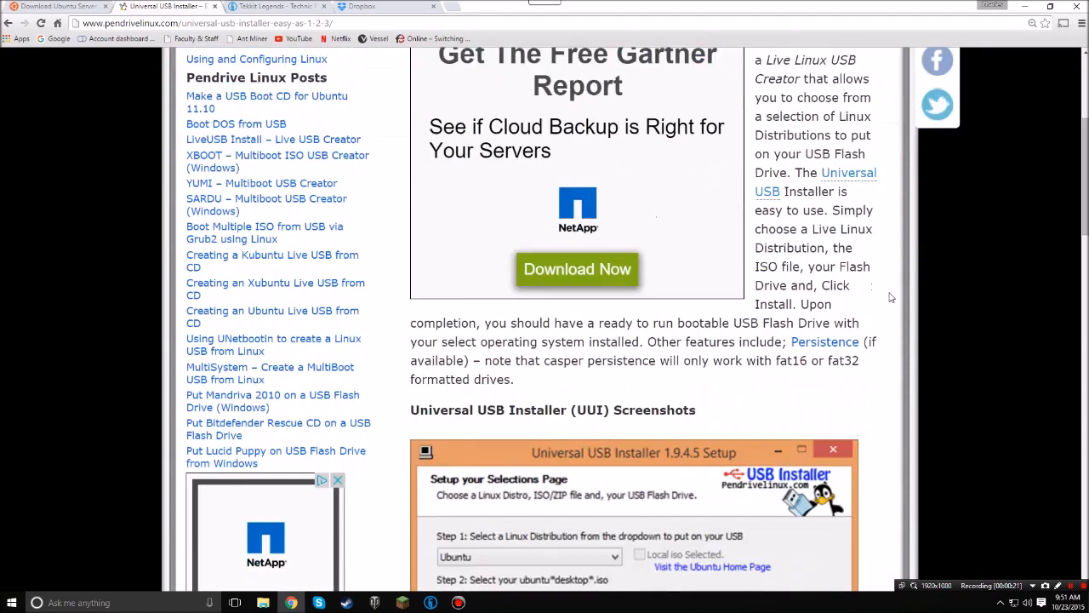
pyautogui.scroll(-3)
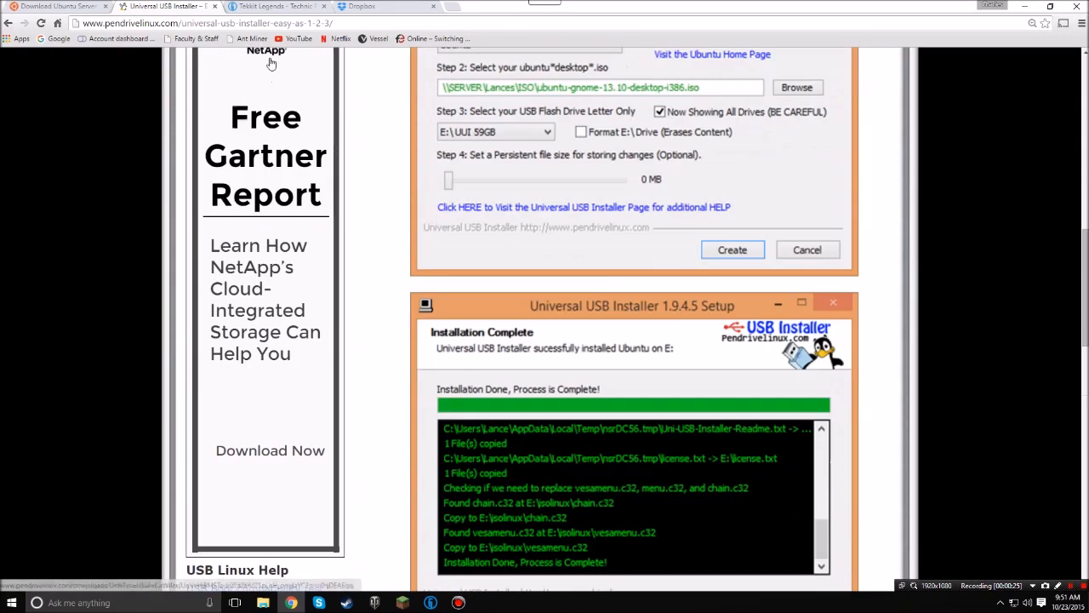
# Step: Switch to the Tekkit Legends tab on Technic Platform
pyautogui.click(273, 7)
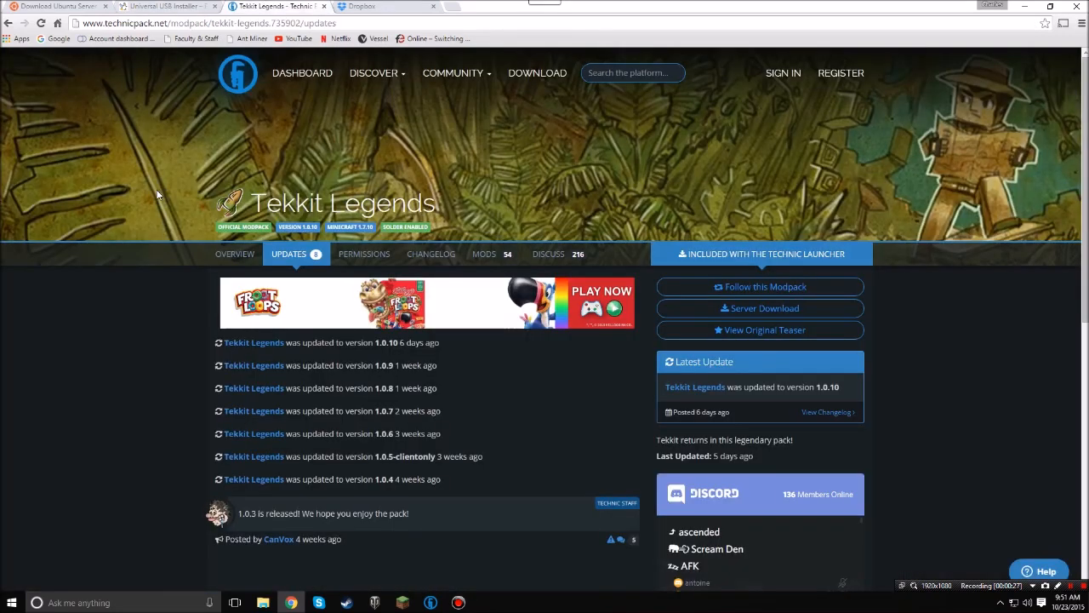
pyautogui.moveTo(468, 210)
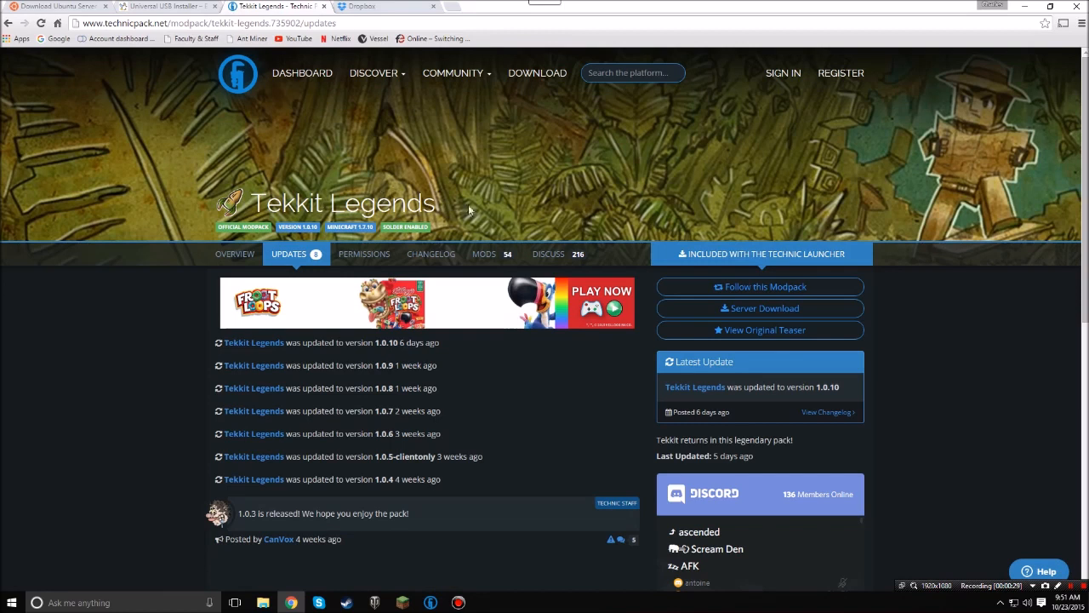
pyautogui.moveTo(760, 308)
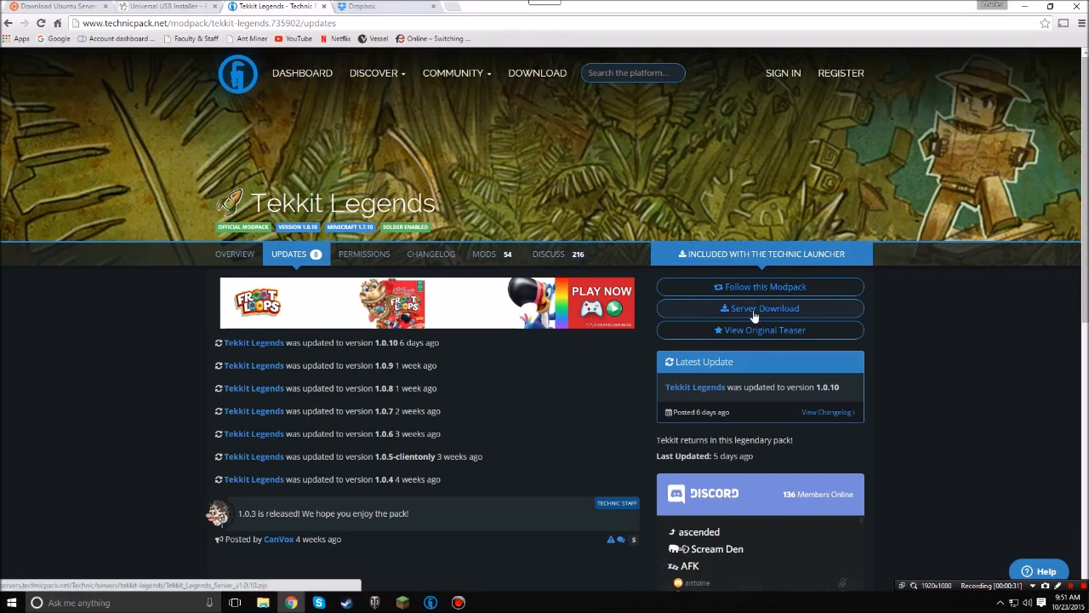
pyautogui.moveTo(449, 123)
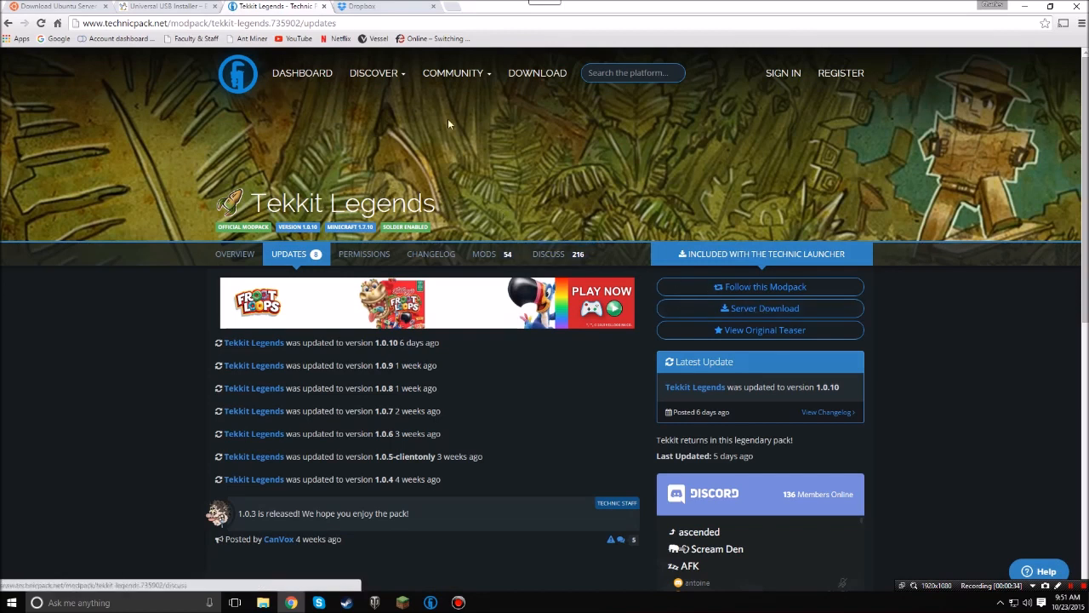
pyautogui.click(383, 6)
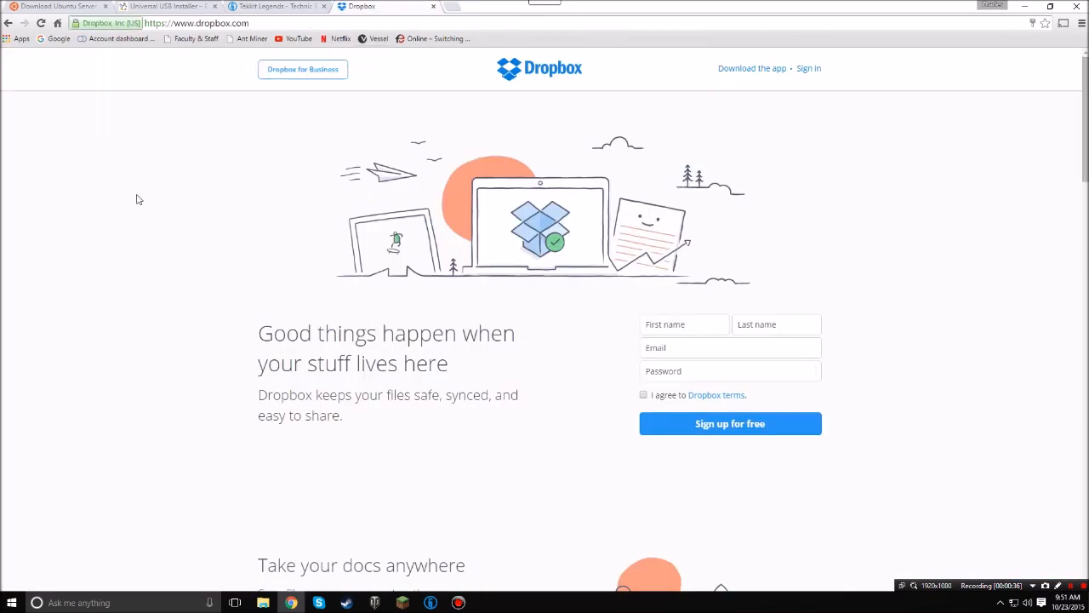
pyautogui.moveTo(115, 203)
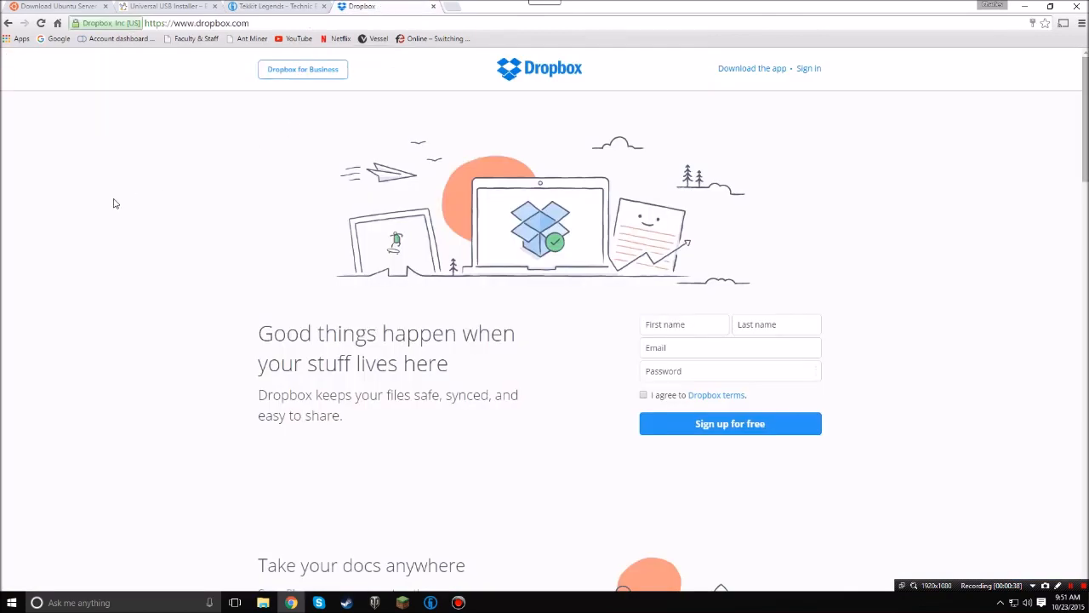
pyautogui.moveTo(125, 193)
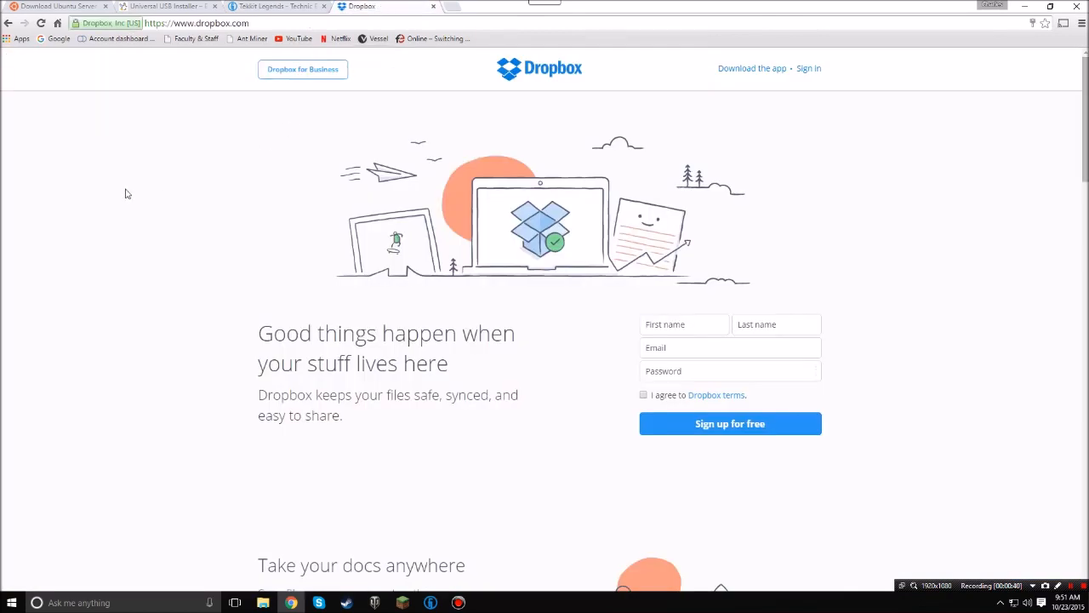
pyautogui.moveTo(156, 199)
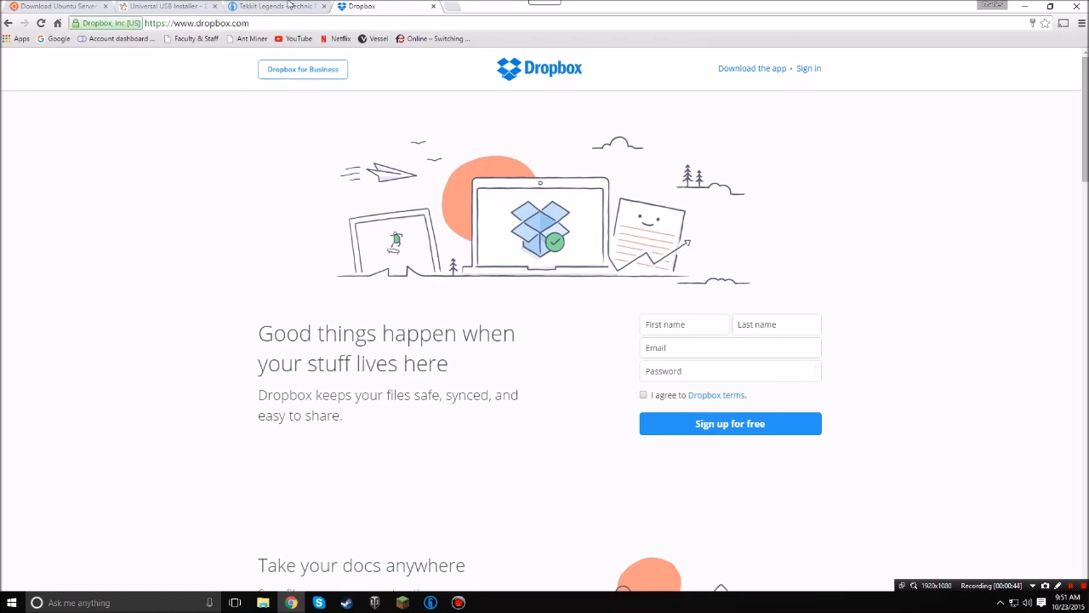
pyautogui.click(272, 6)
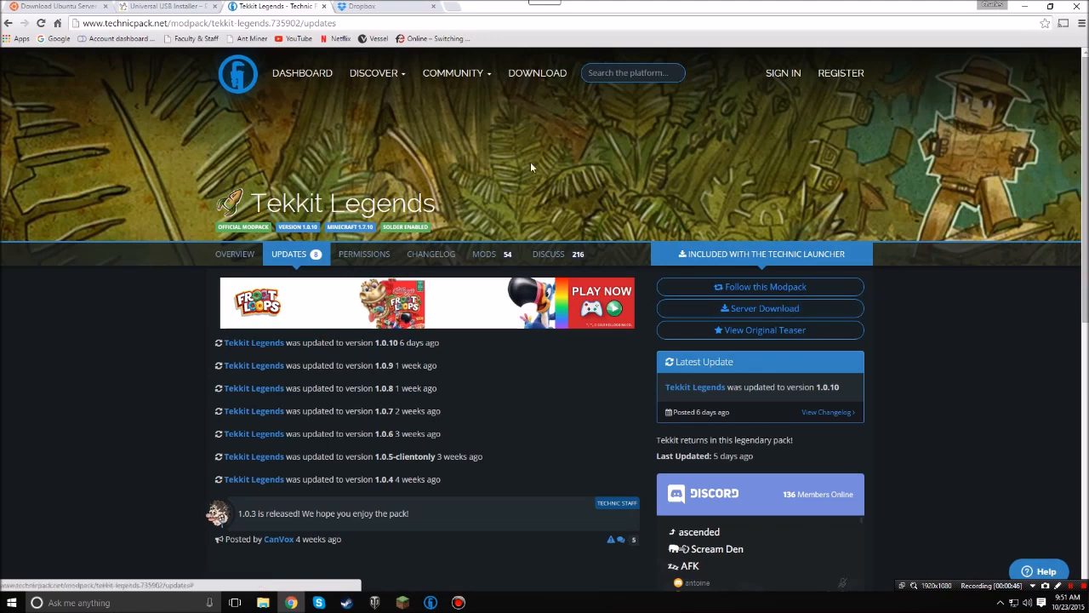
pyautogui.click(387, 7)
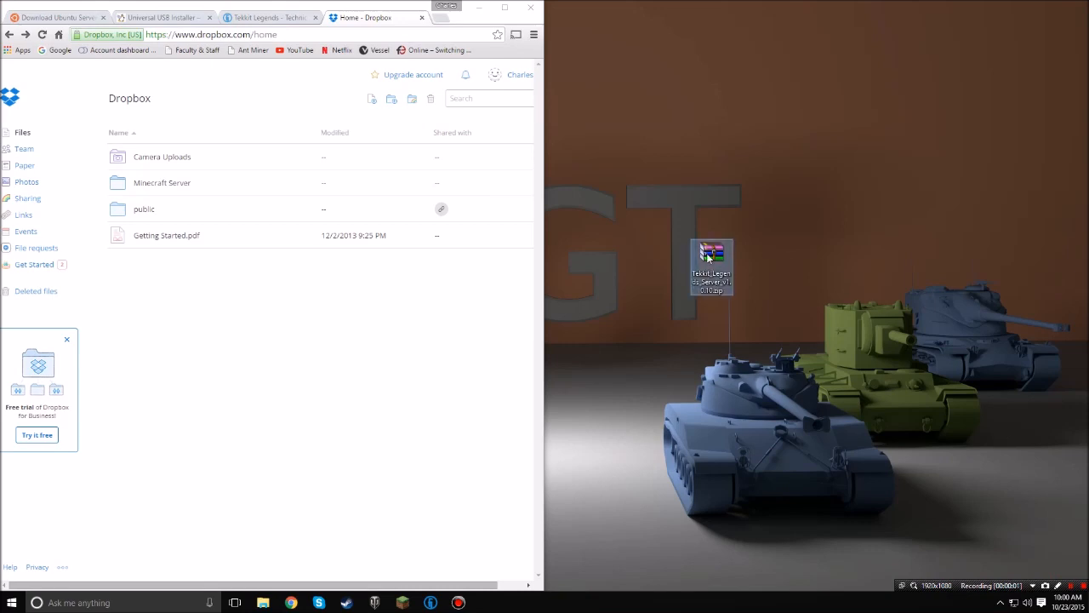
pyautogui.moveTo(428, 189)
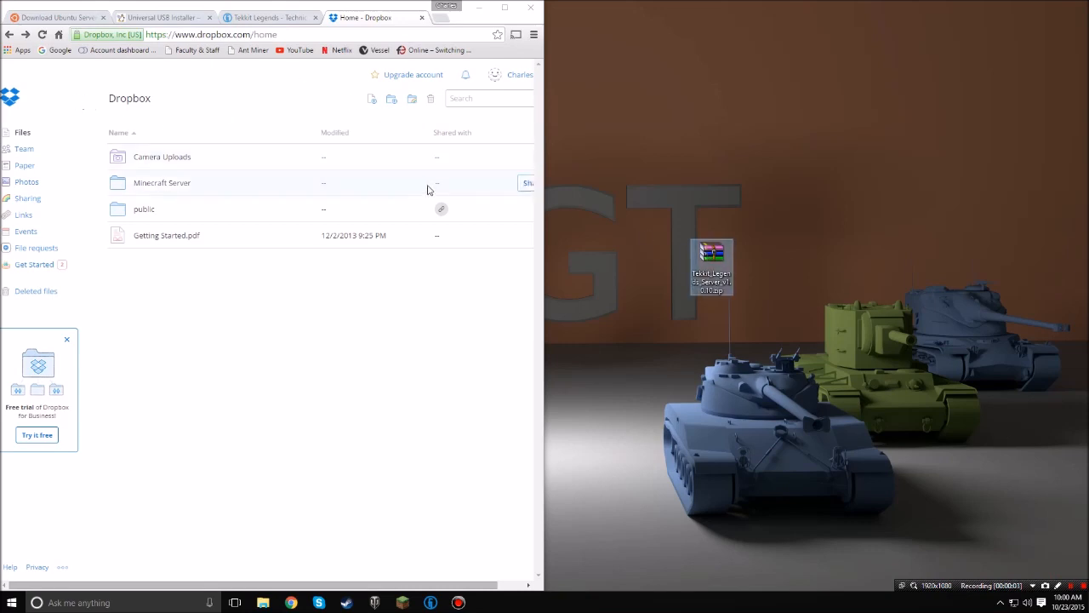
# Step: Upload Tekkit_Legends_Server_v1.0.10.zip from the Desktop into the Dropbox folder
pyautogui.click(391, 99)
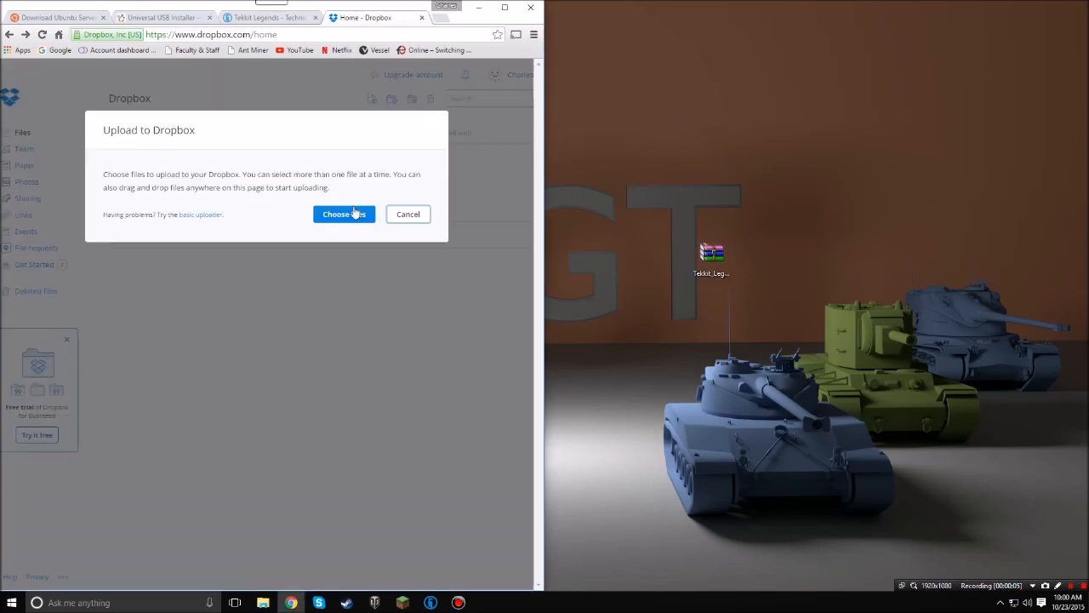
pyautogui.click(344, 213)
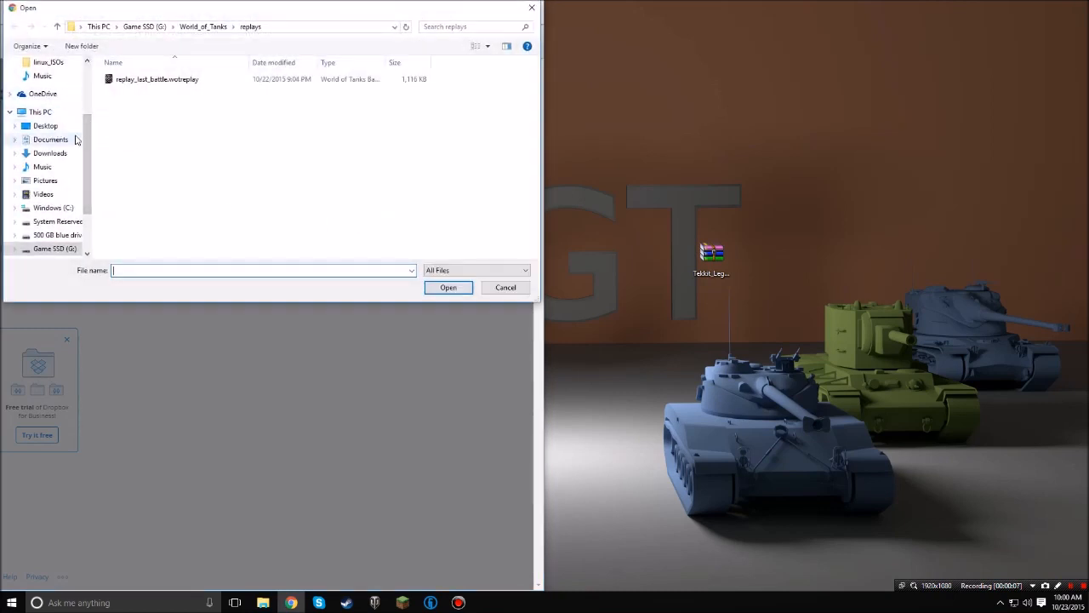
pyautogui.click(45, 125)
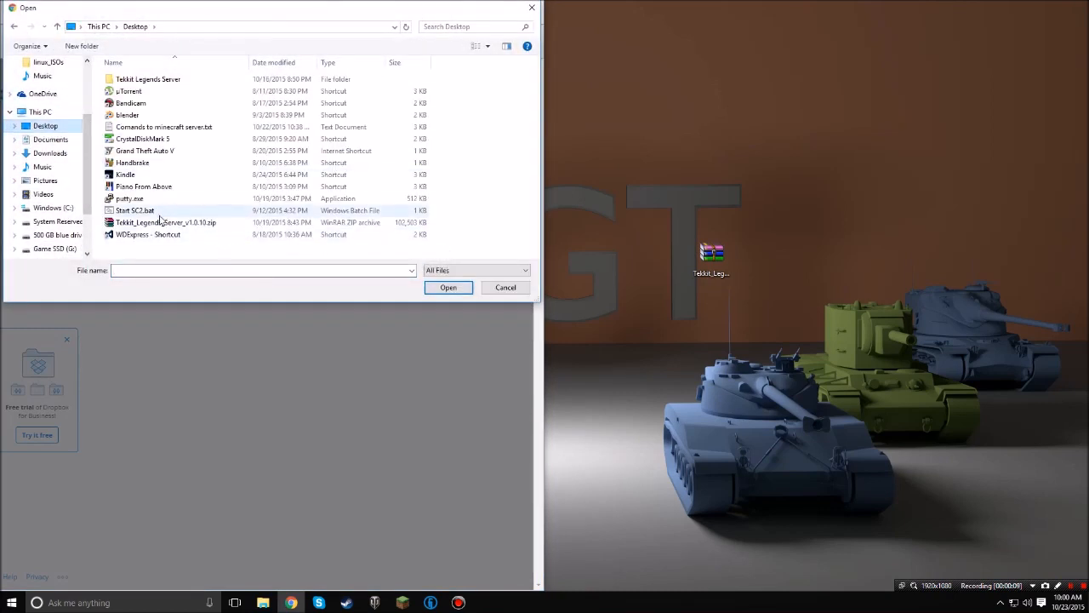
pyautogui.click(447, 287)
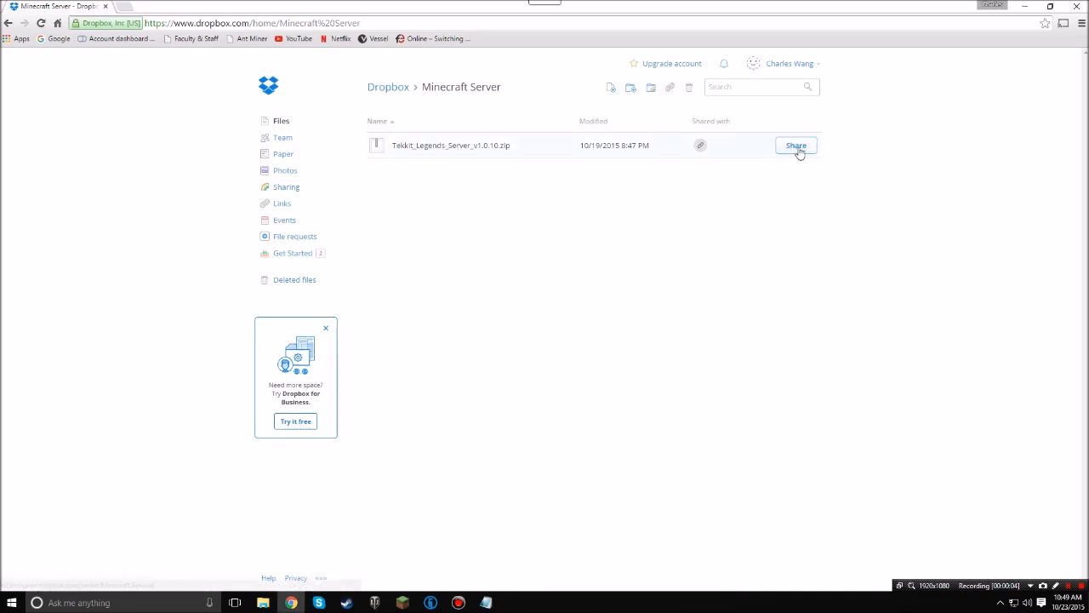
# Step: Share Tekkit_Legends_Server_v1.0.10.zip to create its Dropbox link
pyautogui.click(796, 145)
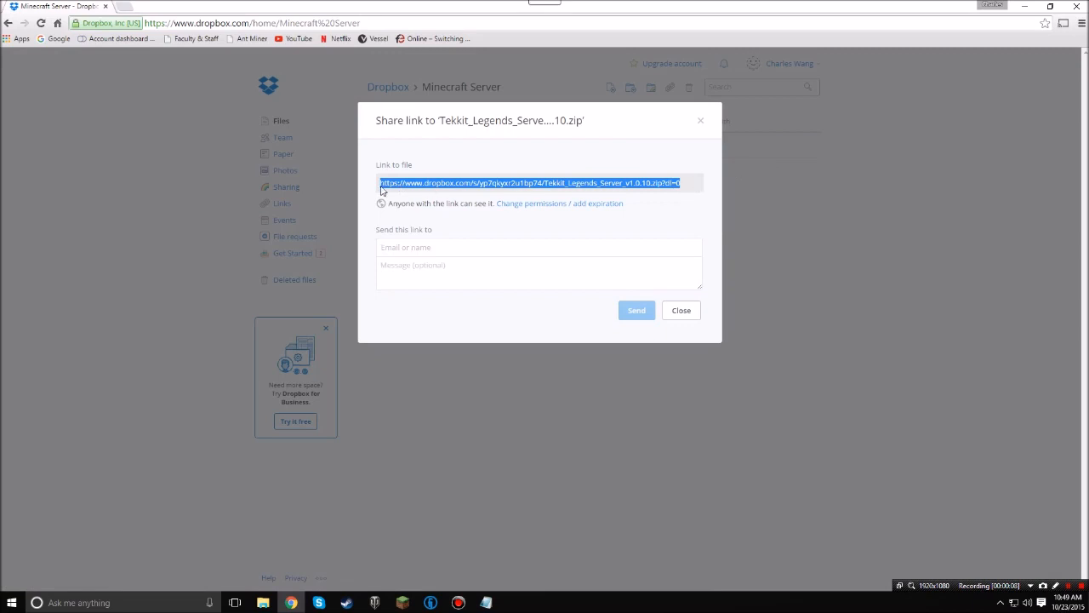
pyautogui.moveTo(706, 184)
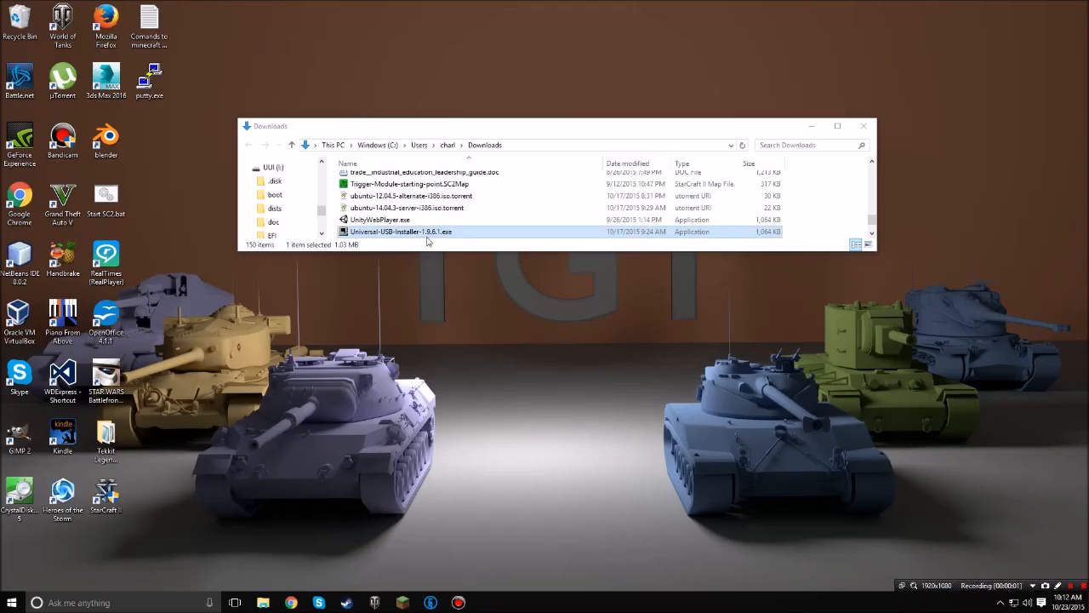
# Step: Launch Universal-USB-Installer-1.9.6.1, accept the licence, and select Ubuntu Server Installer
pyautogui.doubleClick(400, 231)
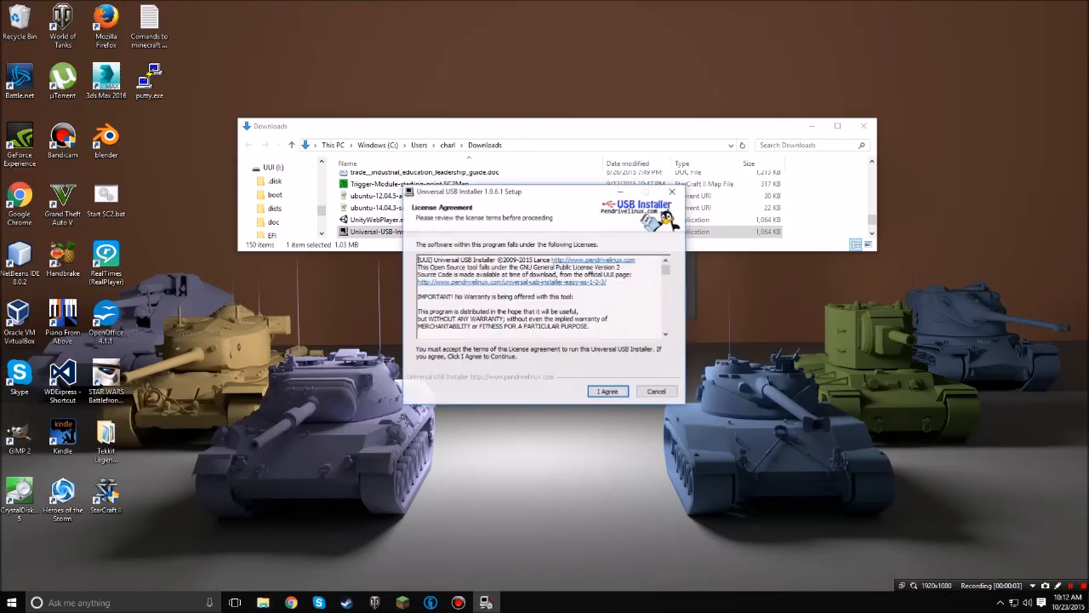
pyautogui.click(608, 390)
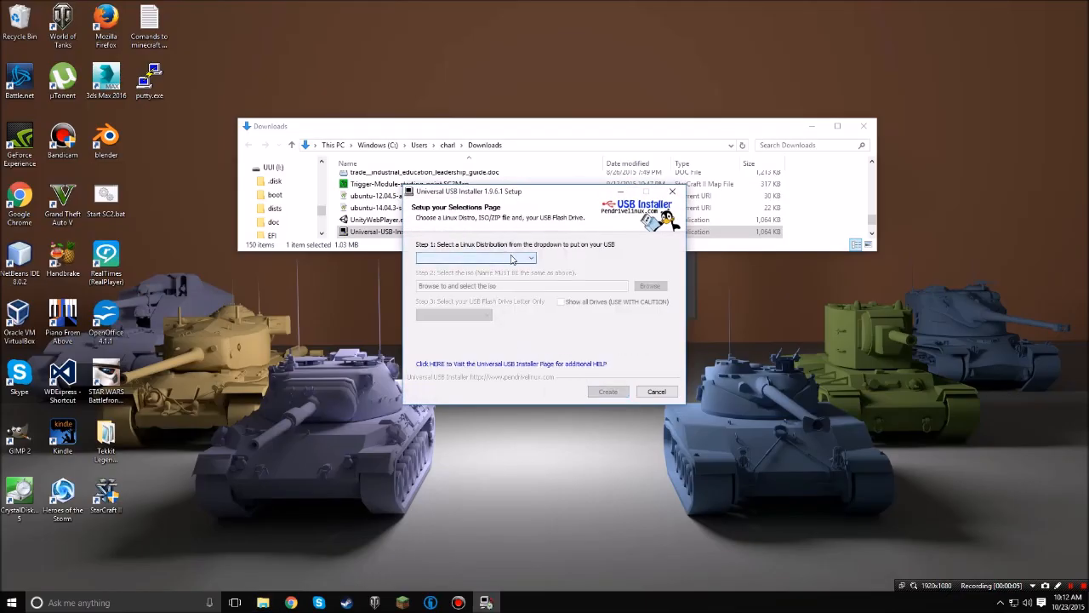
pyautogui.click(529, 258)
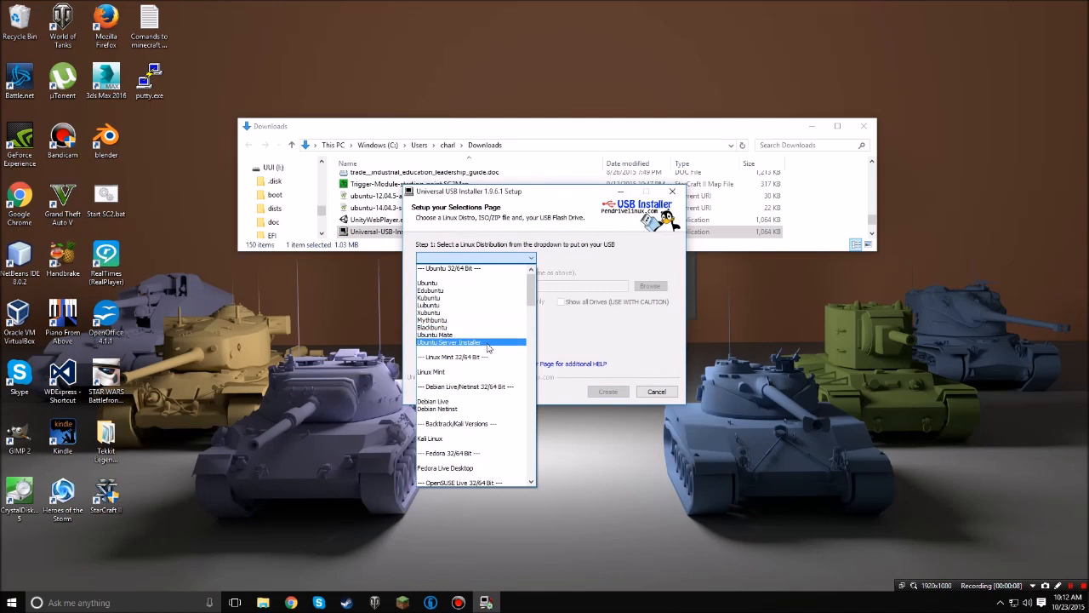
pyautogui.click(449, 341)
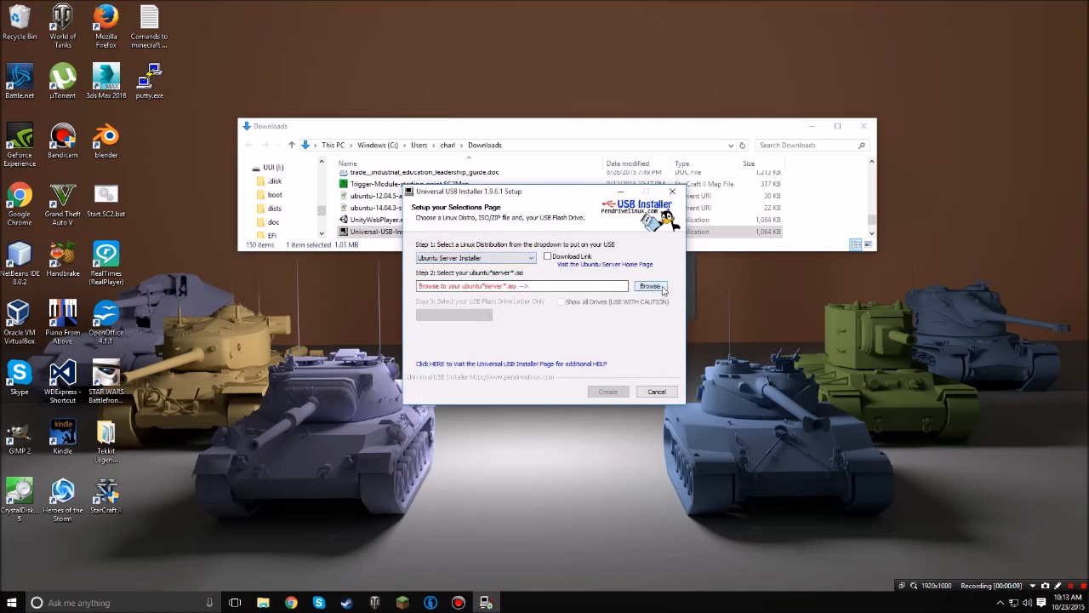
# Step: Write ubuntu-14.04.3-server-amd64.iso to drive I: with Fat32 formatting, confirming the install
pyautogui.click(650, 286)
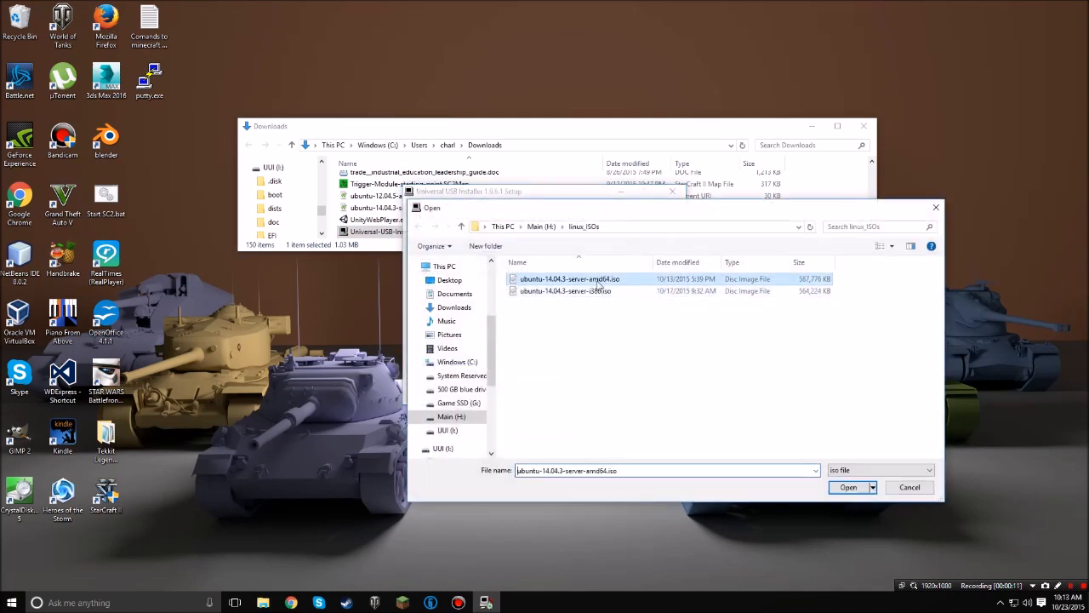
pyautogui.moveTo(565, 290)
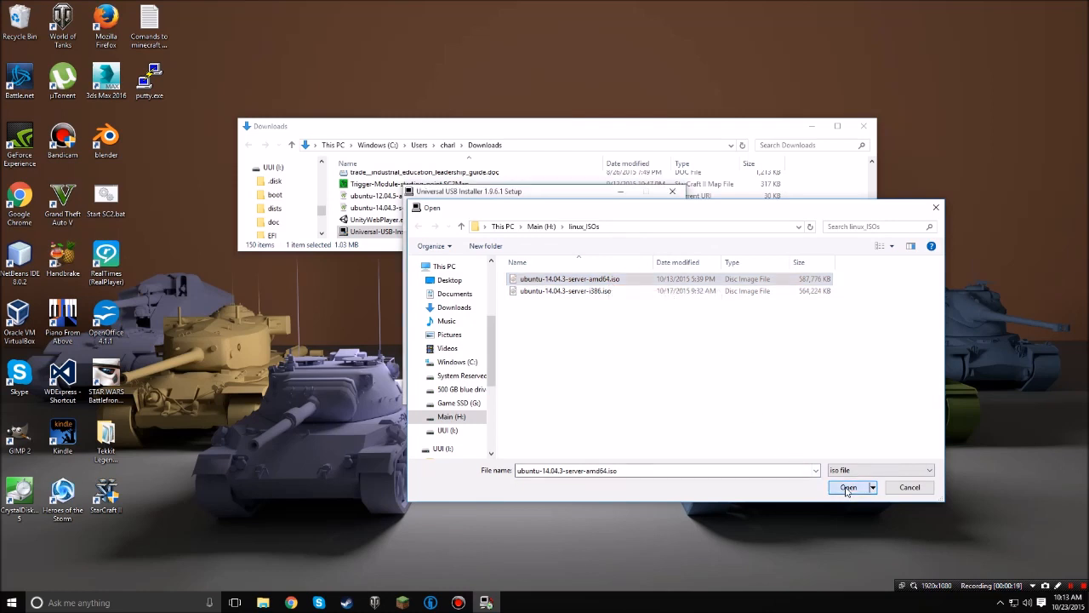
pyautogui.click(848, 487)
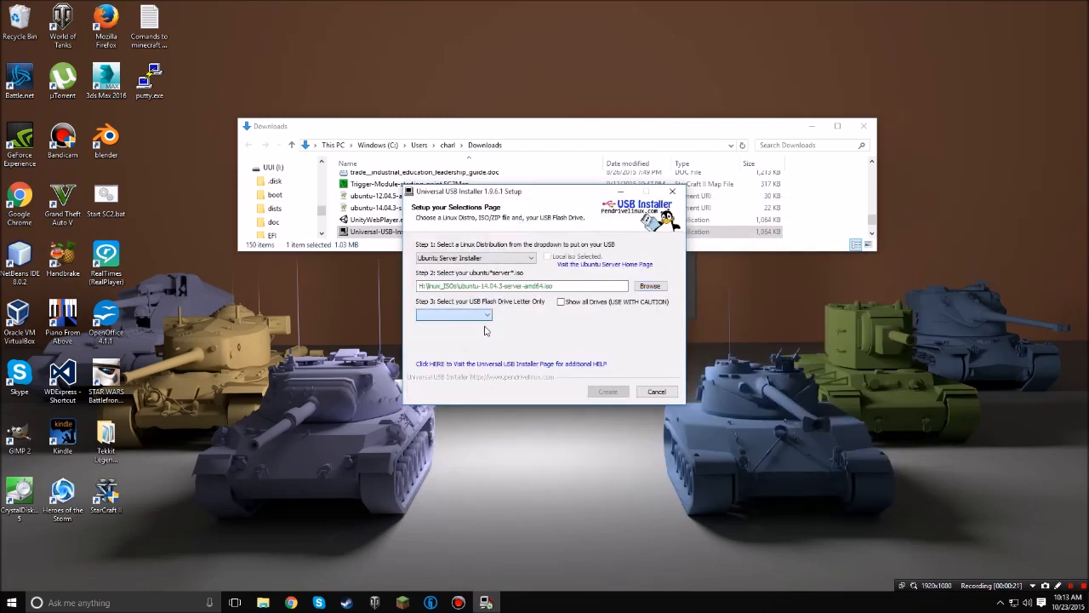
pyautogui.click(454, 314)
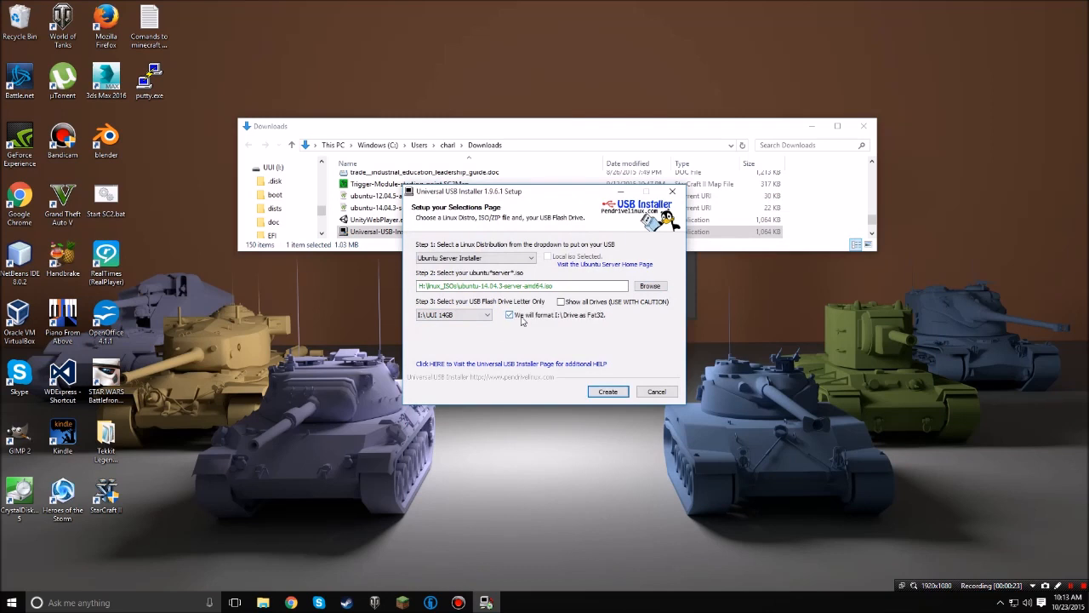
pyautogui.moveTo(596, 331)
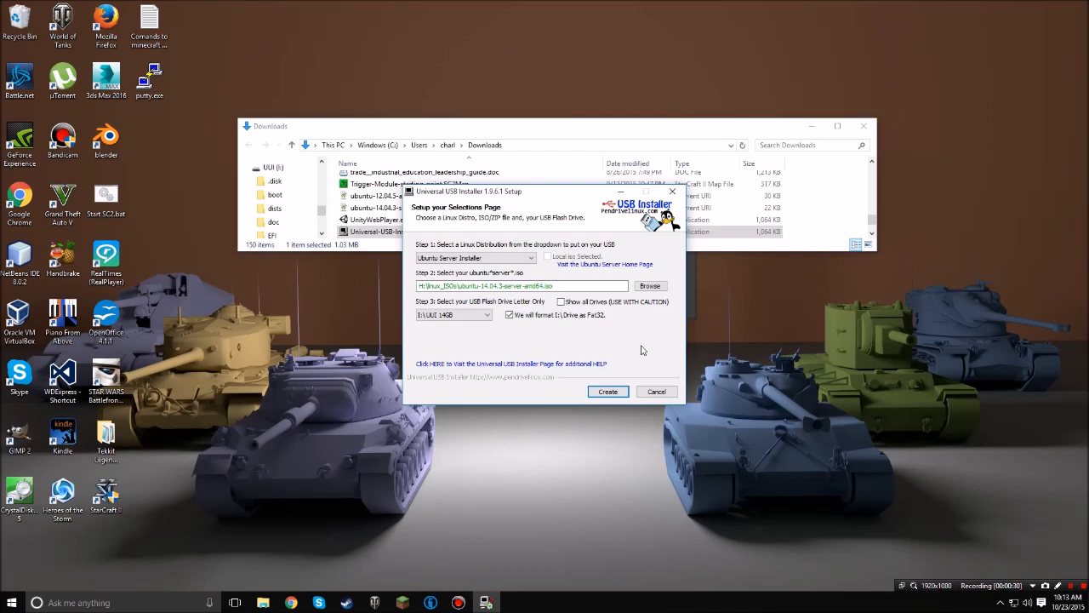
pyautogui.click(607, 392)
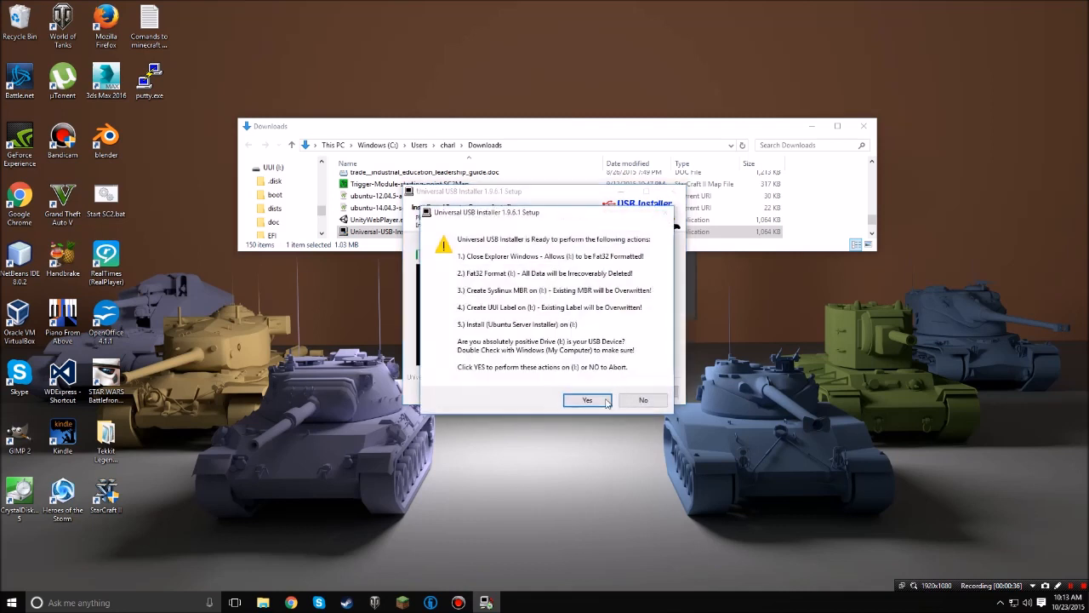
pyautogui.click(586, 400)
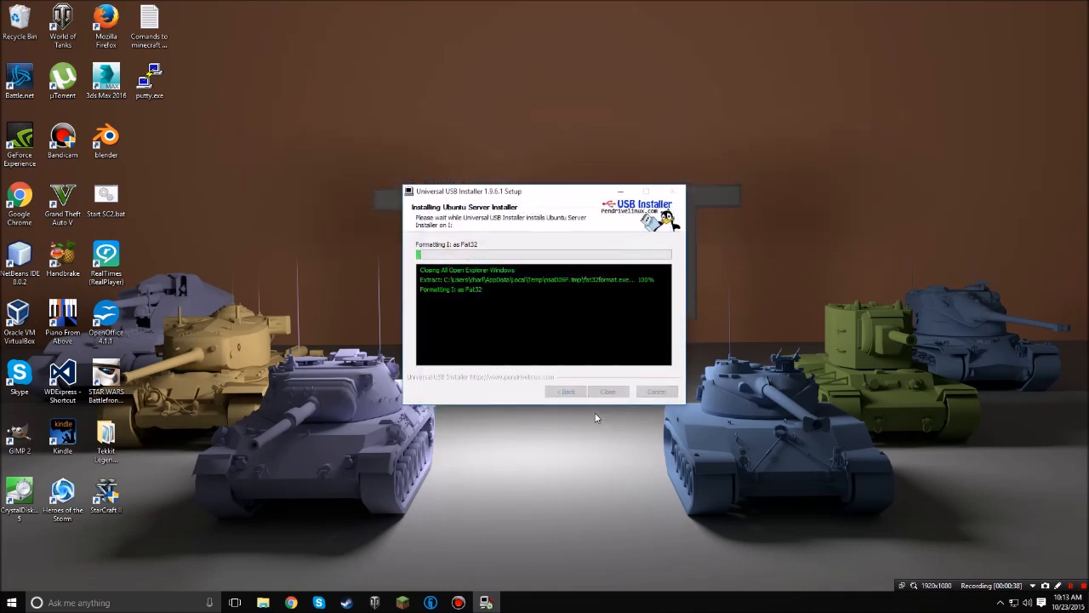